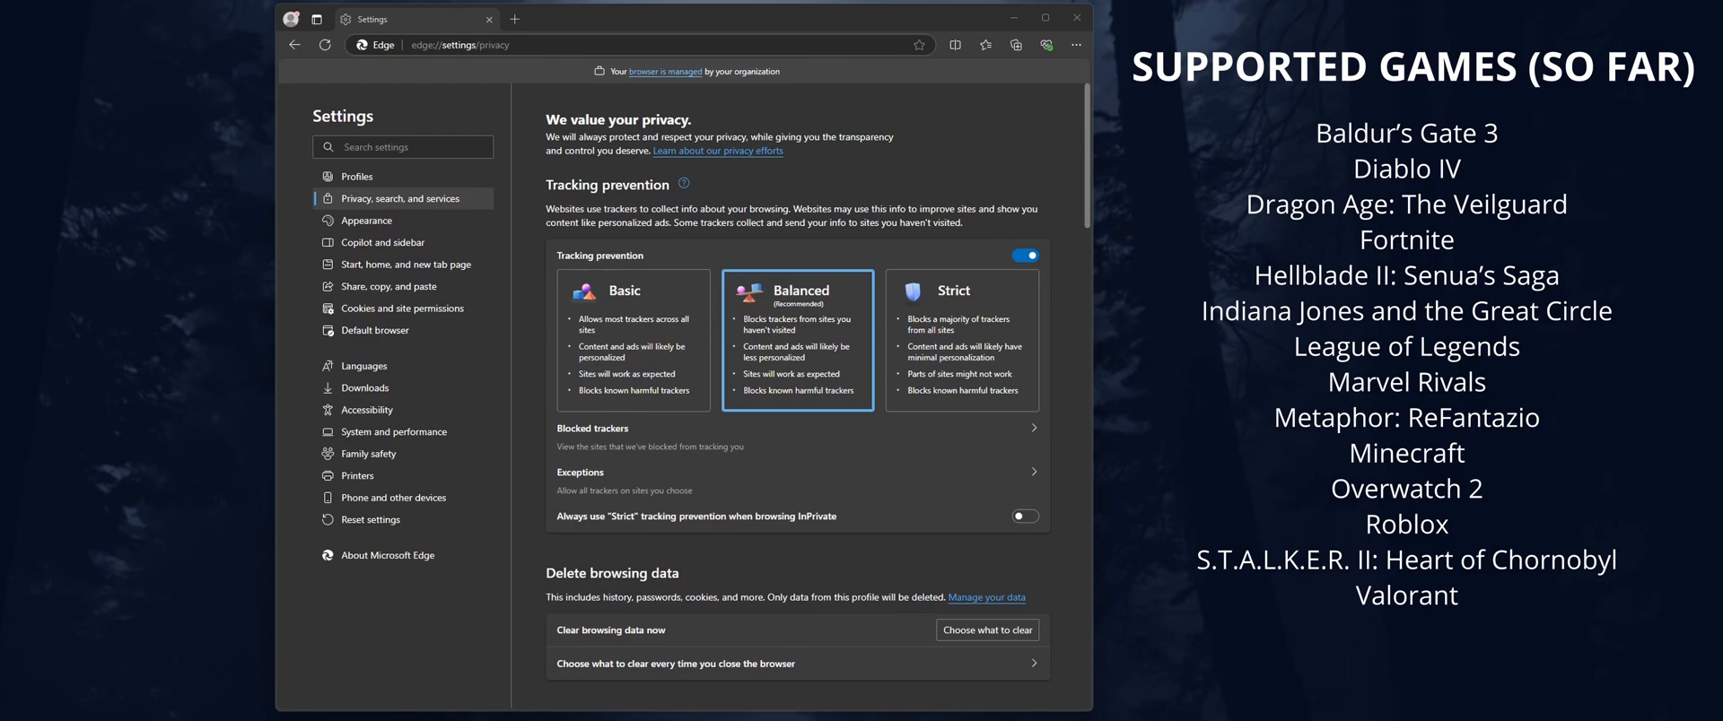
{"action": "mouse_move", "coordinate": [445, 104]}
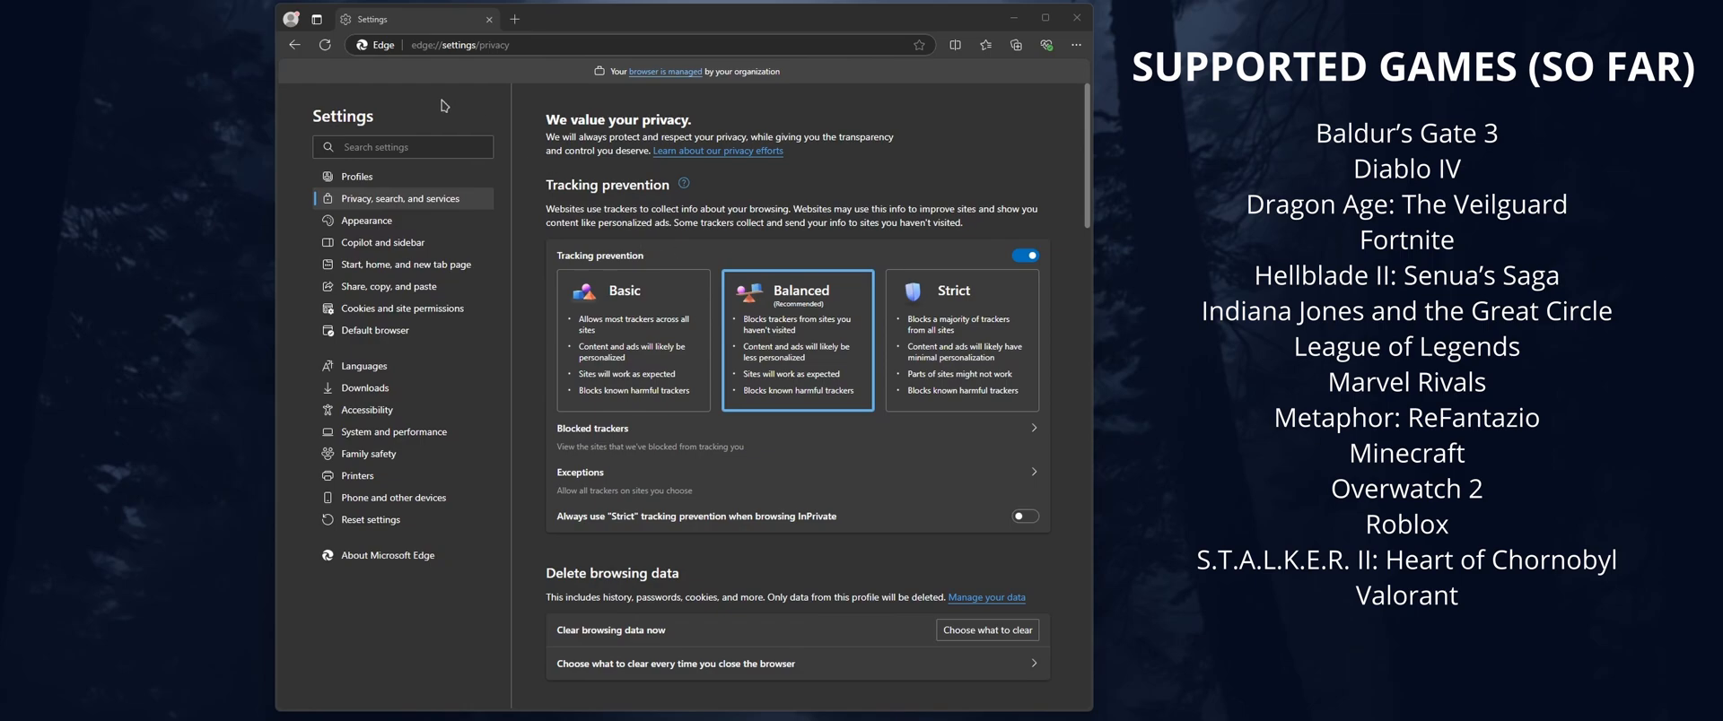
Find "game assist" in Edge settings and open the installed Game Assist (Preview) widget.
{"action": "left_click", "coordinate": [402, 146]}
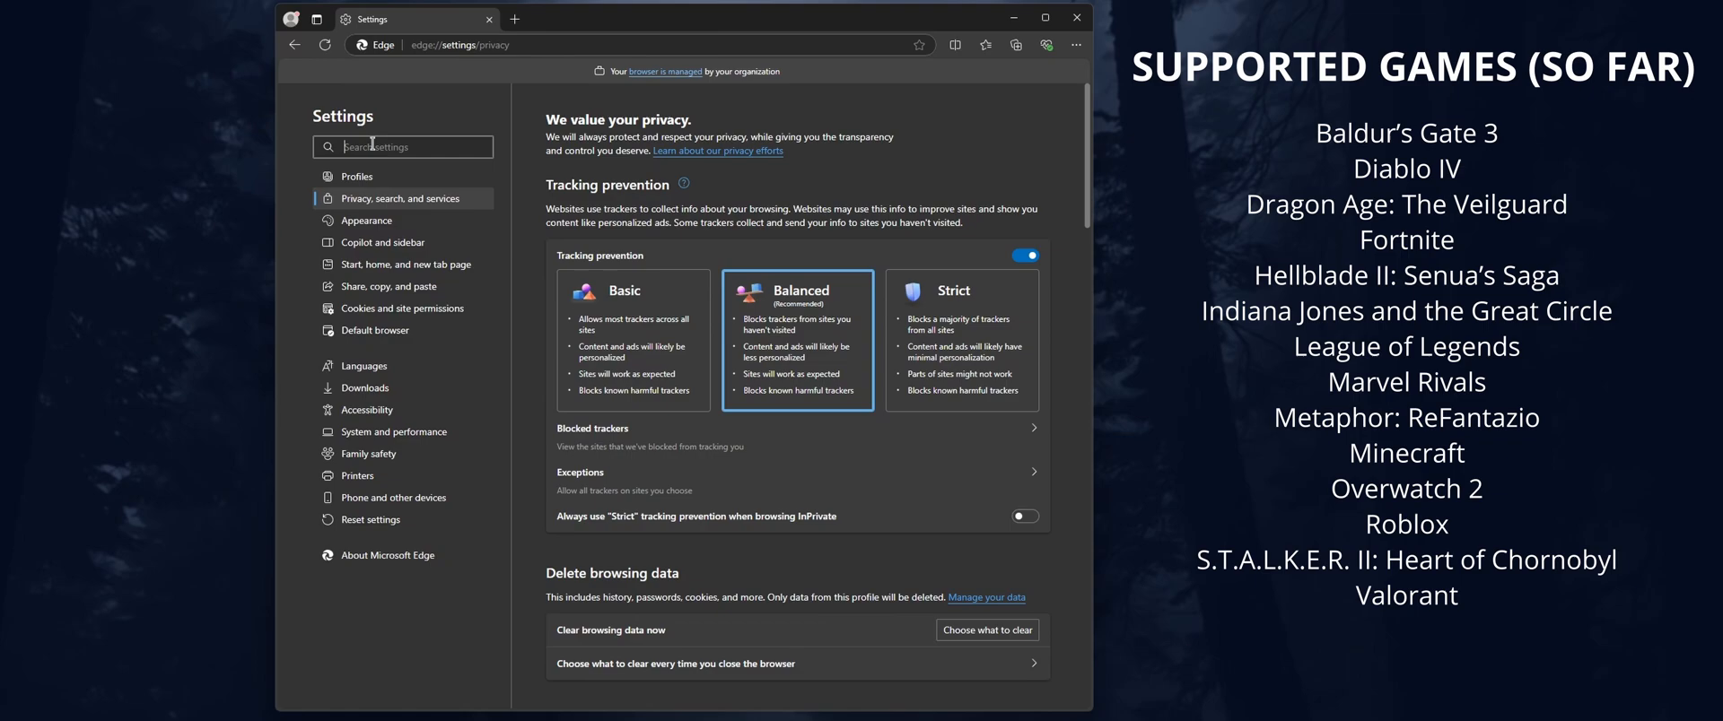
{"action": "type", "text": "game assist"}
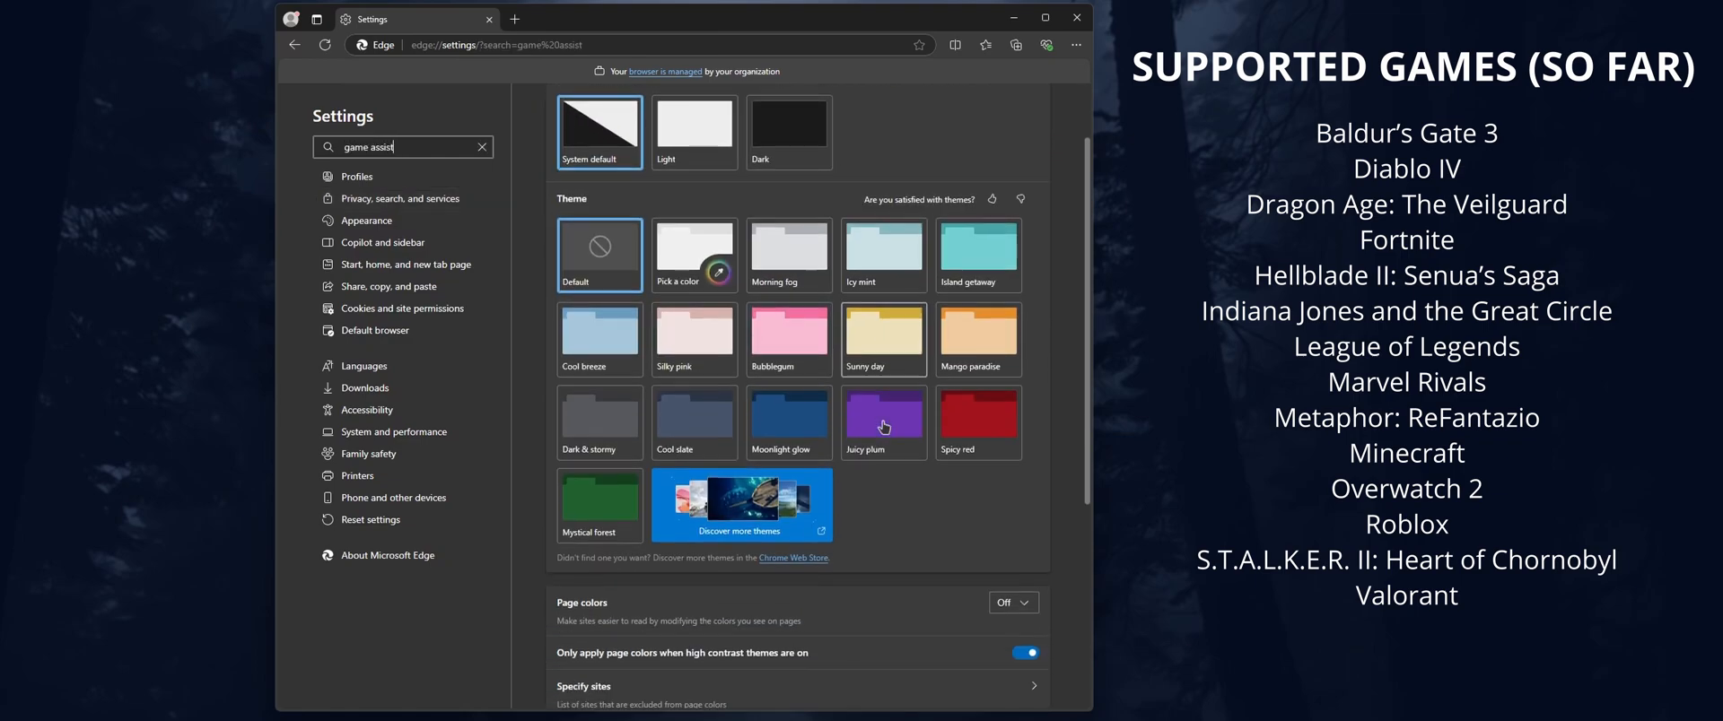
{"action": "scroll", "scroll_direction": "down", "scroll_amount": 3}
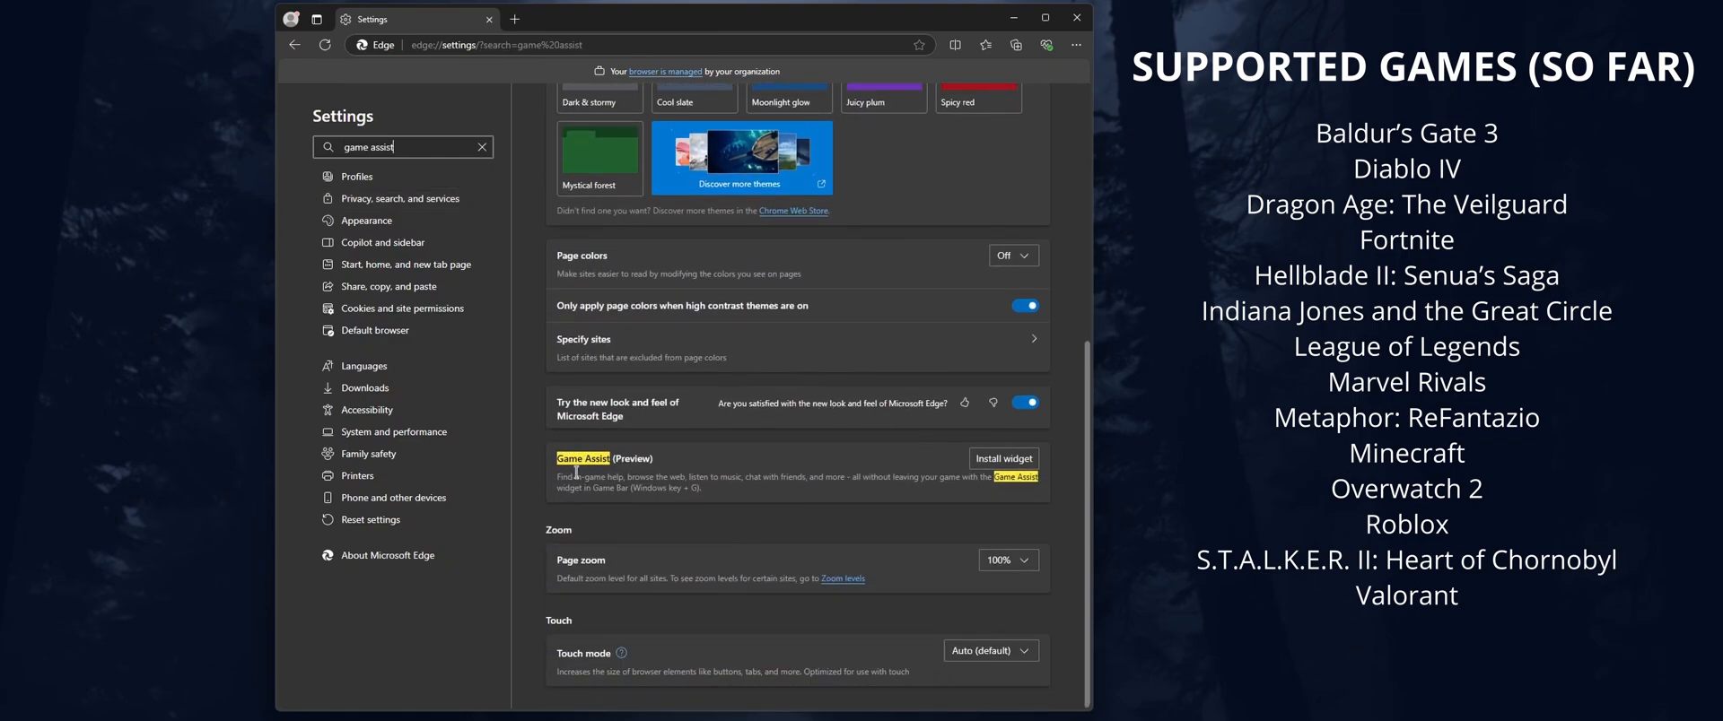
{"action": "mouse_move", "coordinate": [943, 466]}
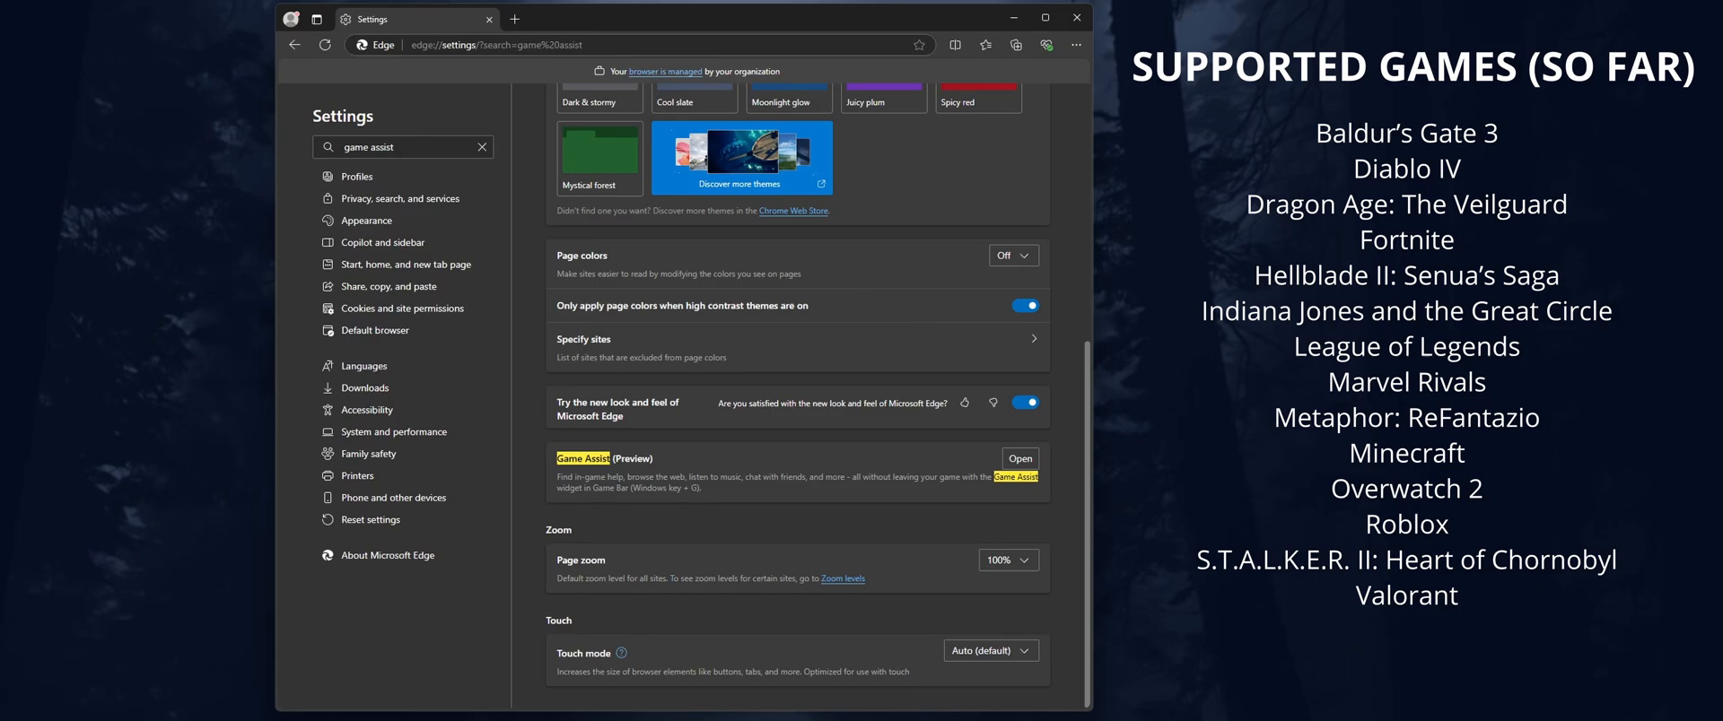
{"action": "left_click", "coordinate": [1018, 458]}
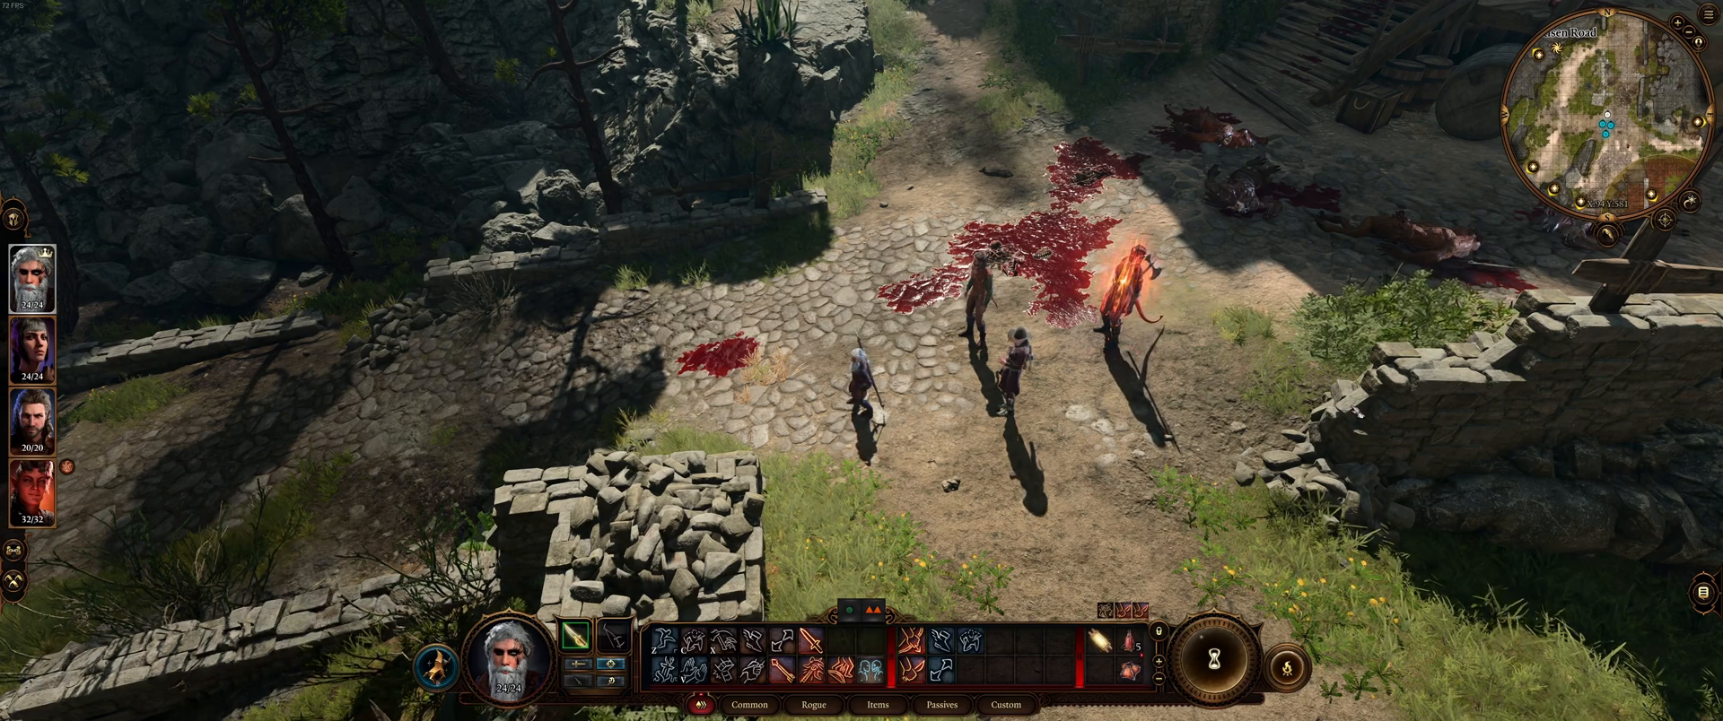
Open Game Assist with Win+G, search "BG3 walkthrough", then go back to the guides page.
{"action": "key", "text": "Win+G"}
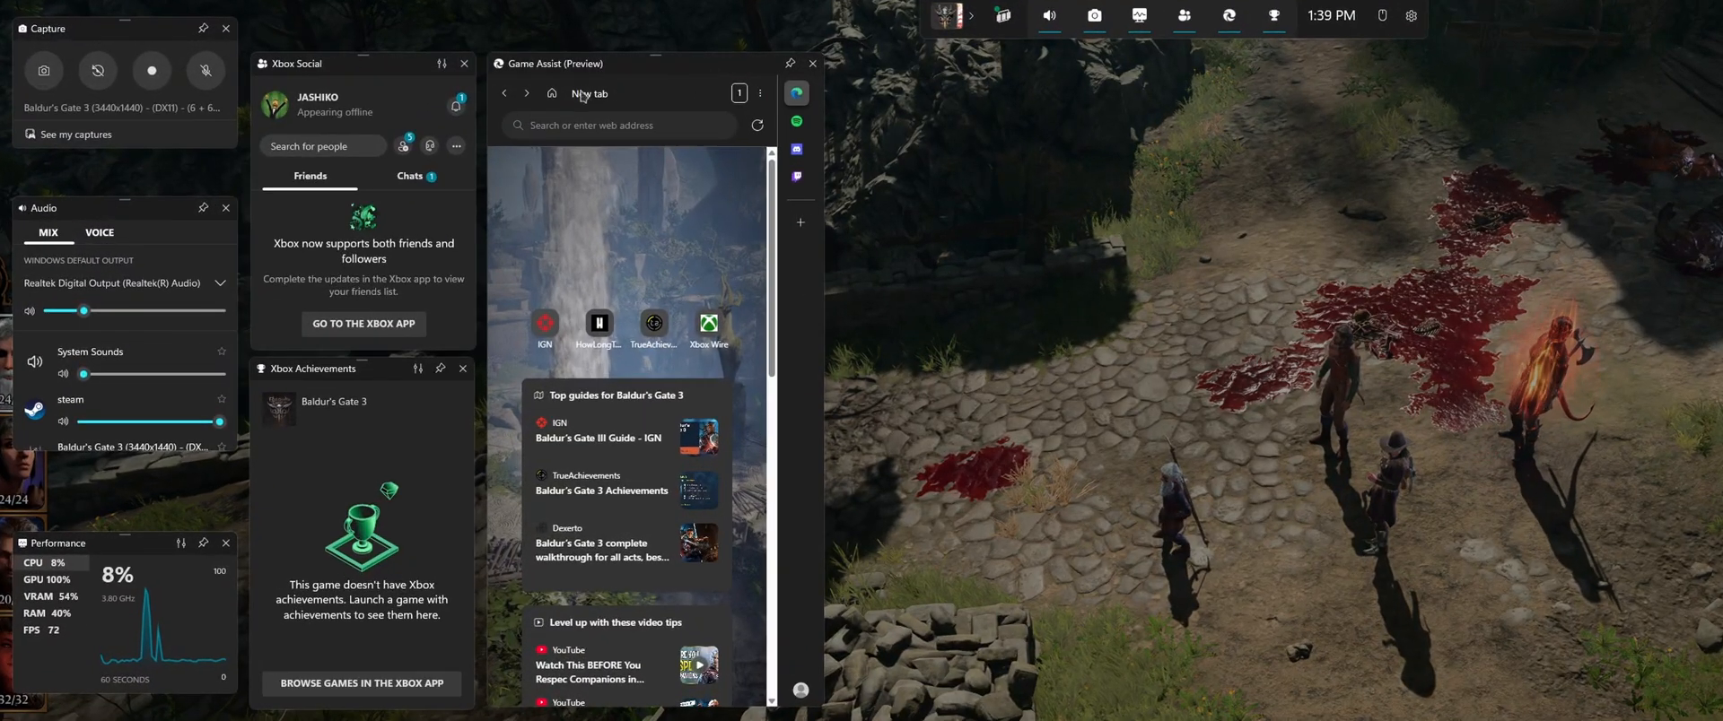
{"action": "mouse_move", "coordinate": [651, 208]}
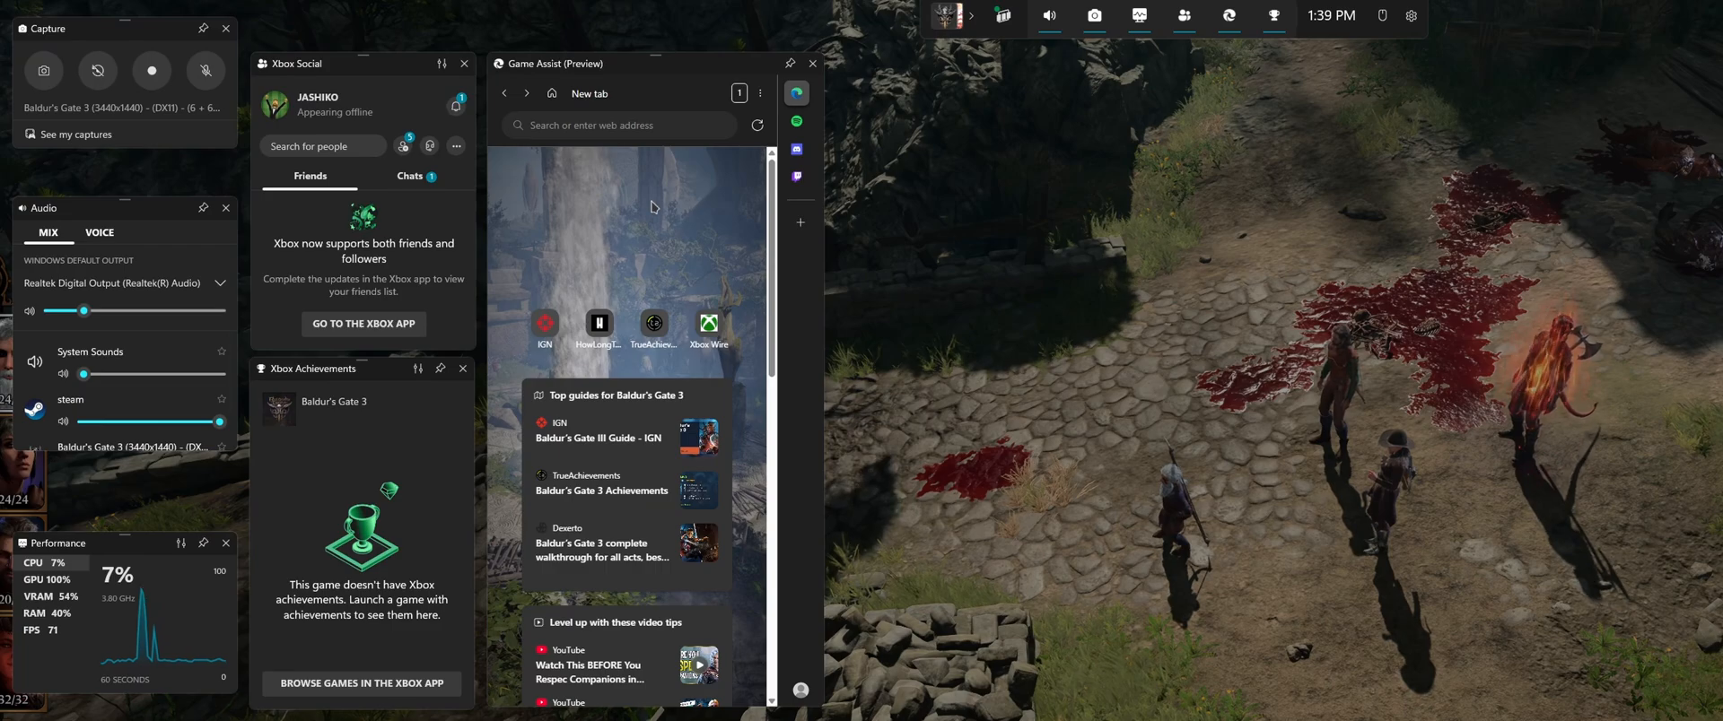
{"action": "mouse_move", "coordinate": [670, 284]}
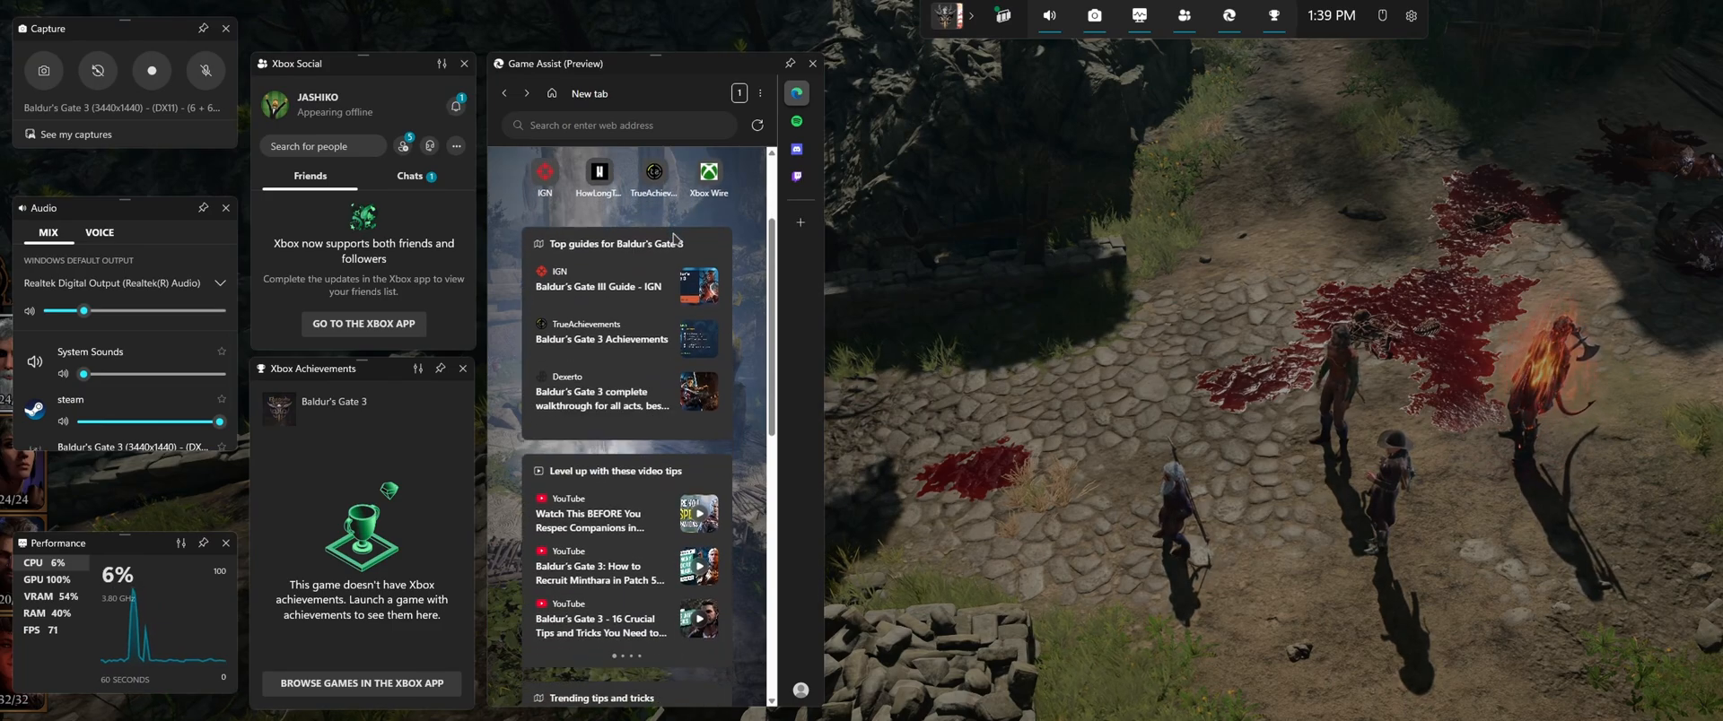
{"action": "scroll", "scroll_direction": "down", "scroll_amount": 3}
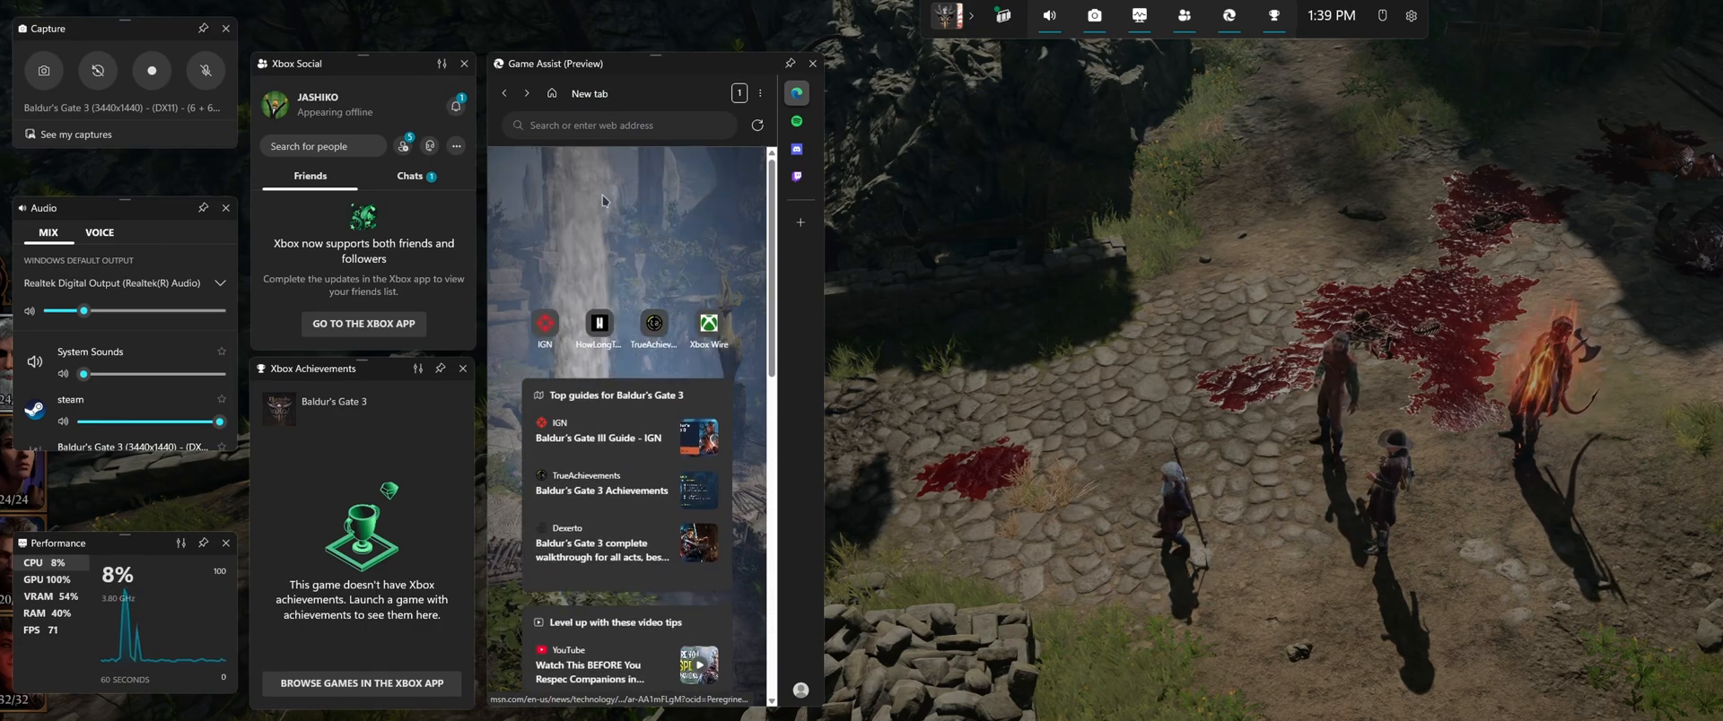
{"action": "left_click", "coordinate": [616, 124]}
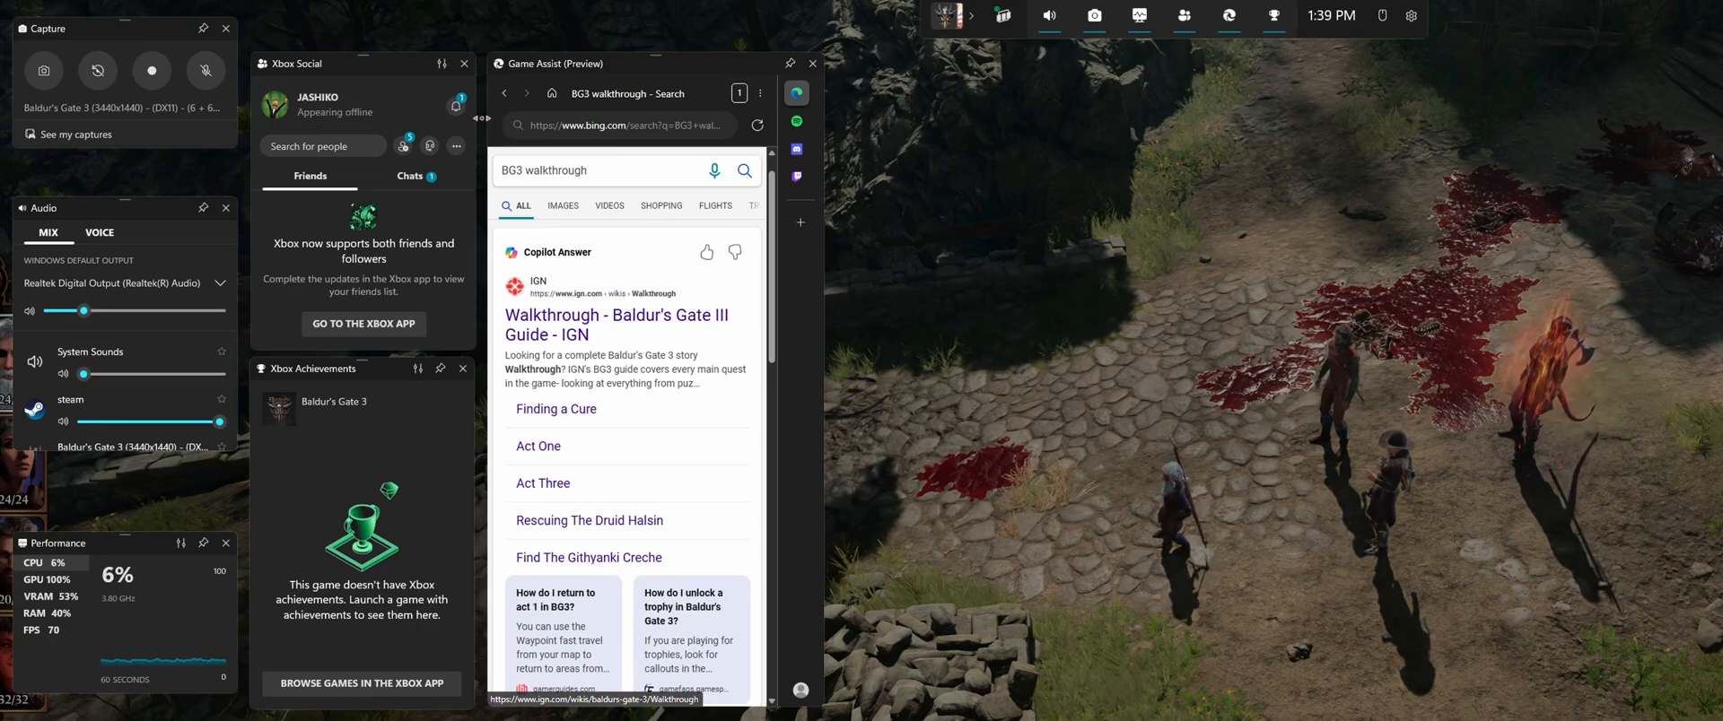
{"action": "left_click", "coordinate": [504, 93]}
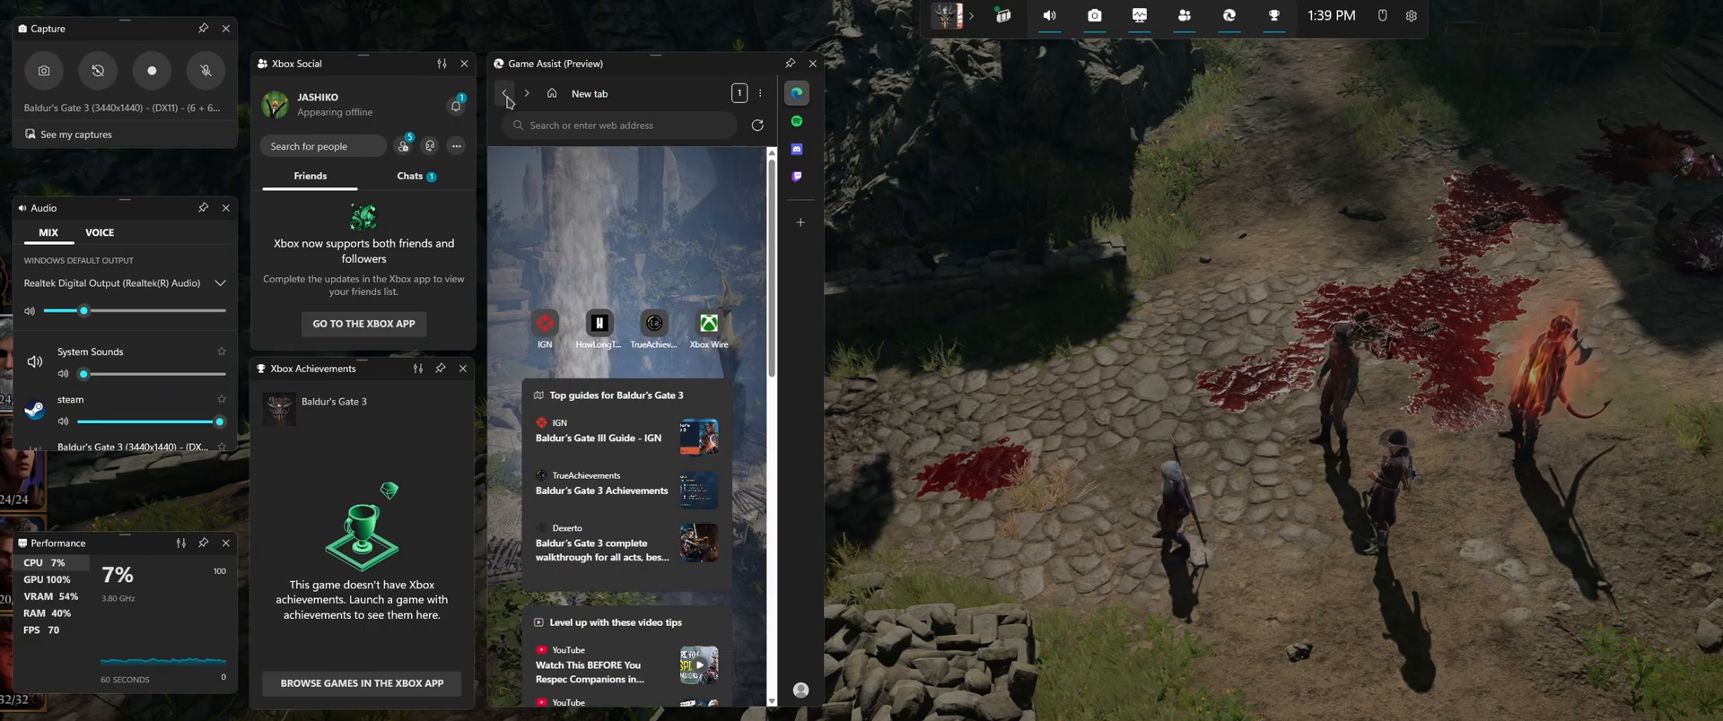